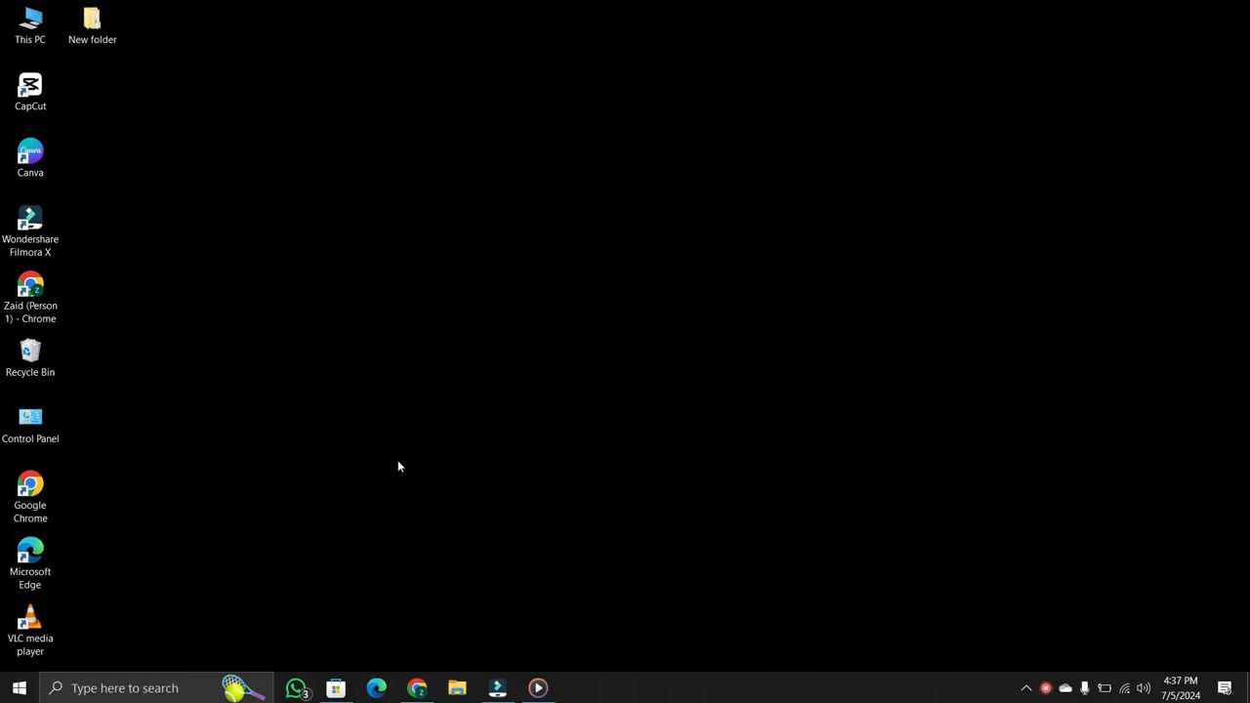
pyautogui.moveTo(330, 566)
pyautogui.write('e')
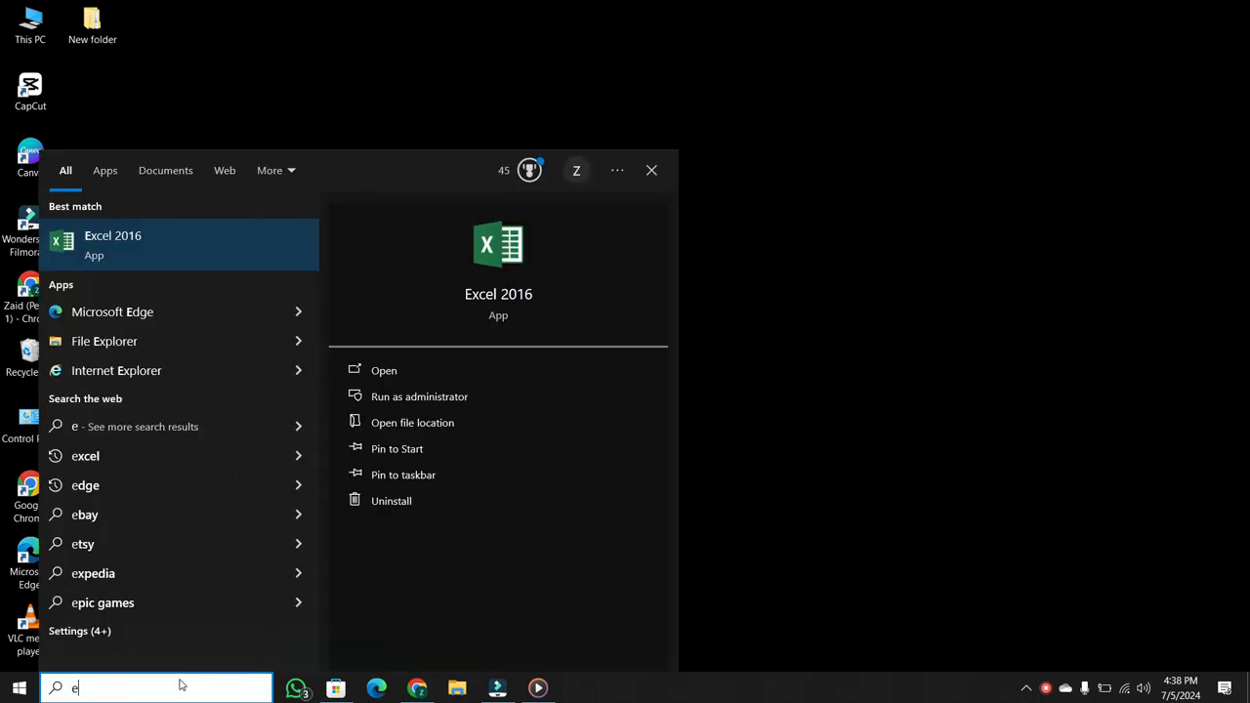
# - Search Windows for 'excel' and launch Excel 2016 to its start screen
pyautogui.write('xce')
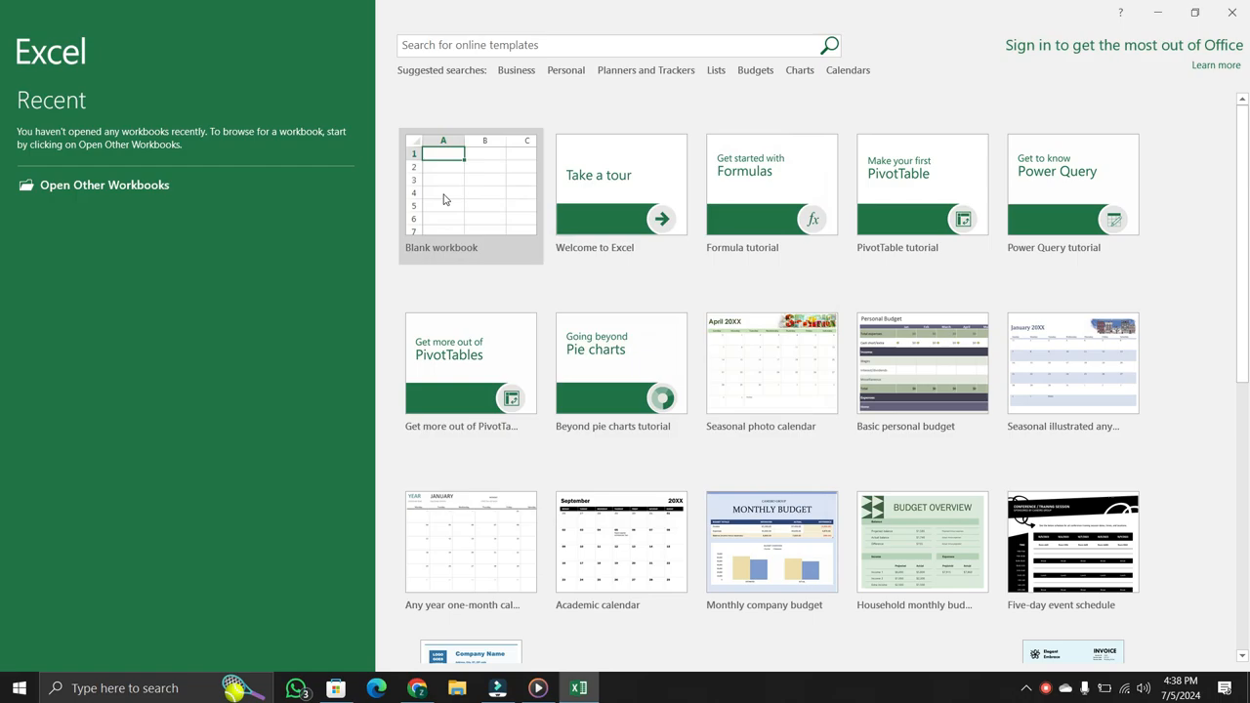
# - Start a new blank workbook and show the Insert ribbon commands
pyautogui.click(469, 192)
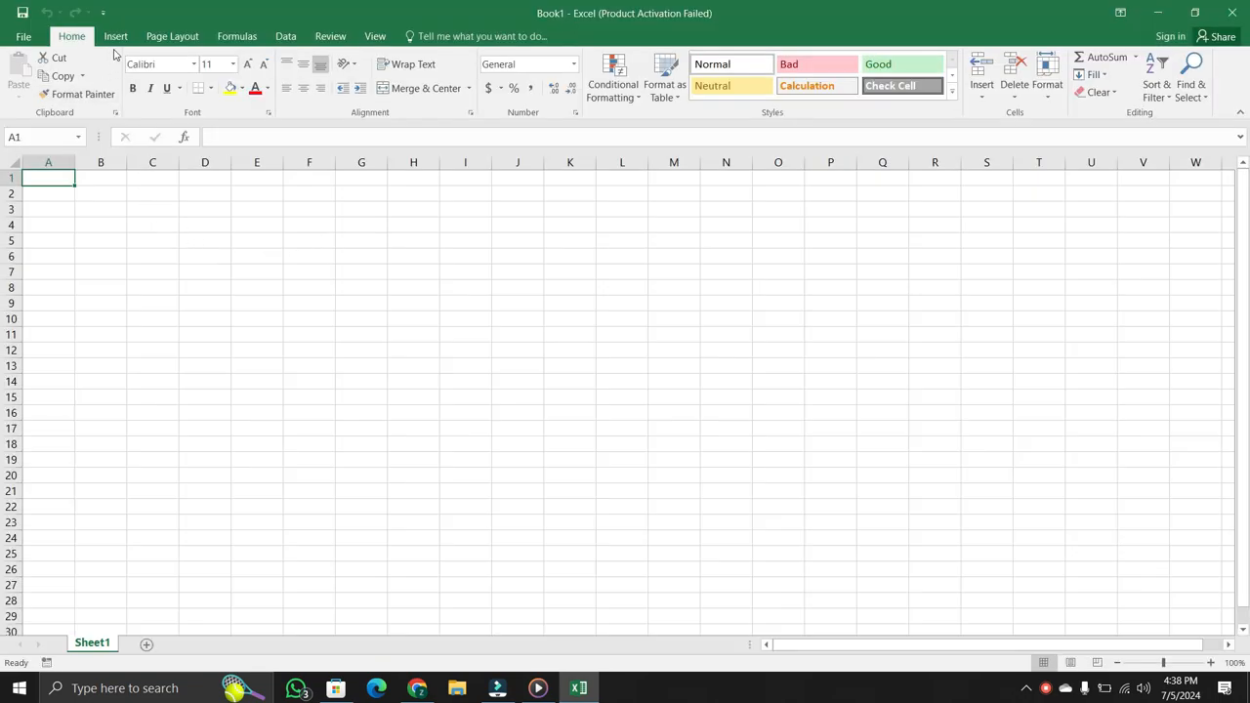
pyautogui.click(115, 36)
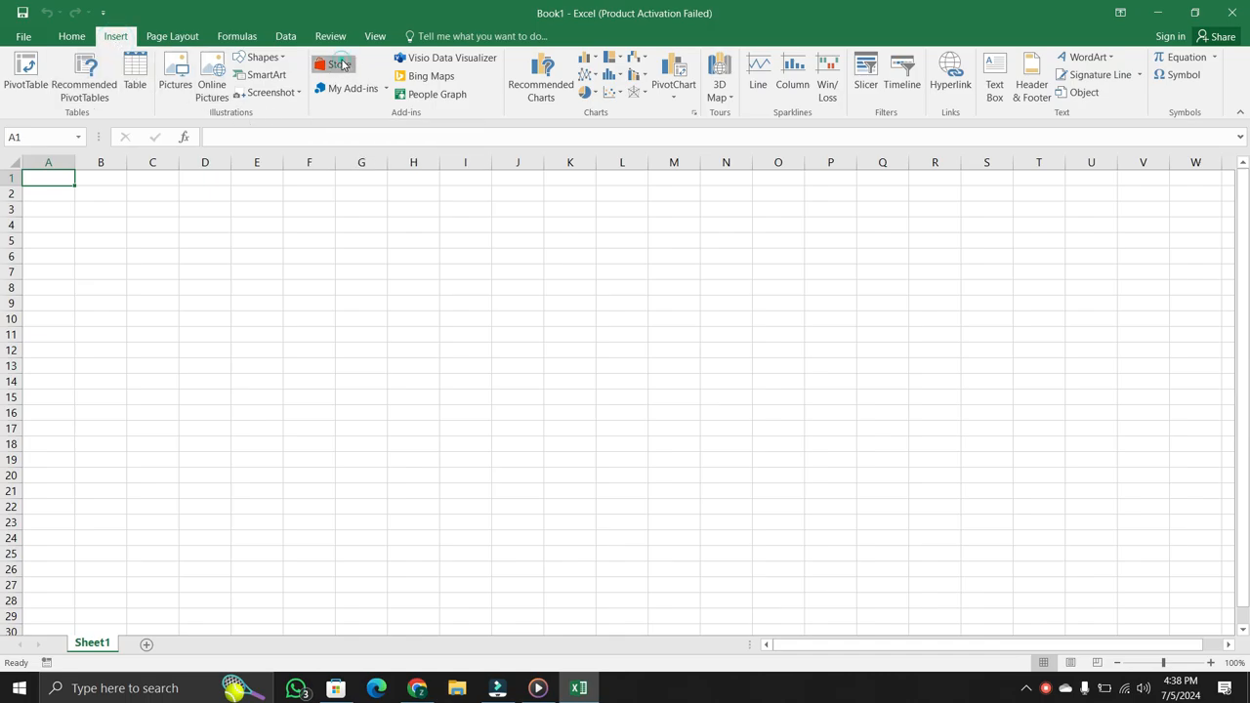
# - Search the Office Add-ins store for 'chat gpt' and install Power GPT in a side pane
pyautogui.click(332, 64)
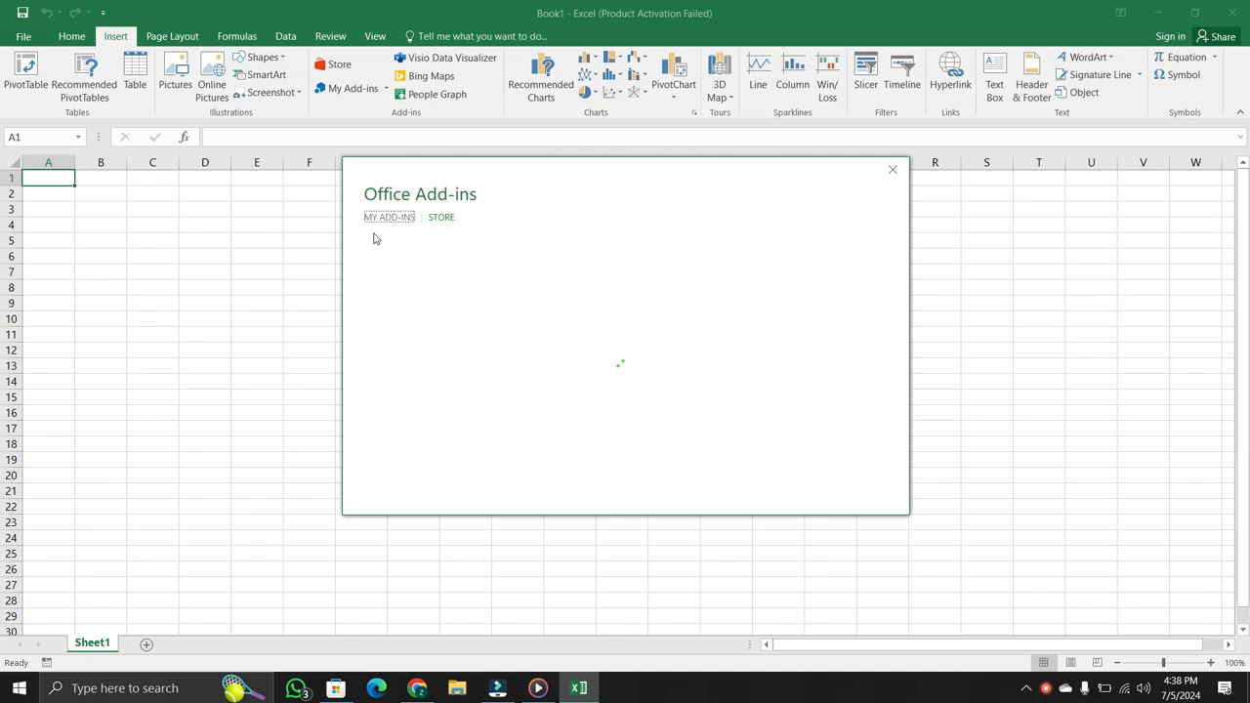
pyautogui.moveTo(442, 216)
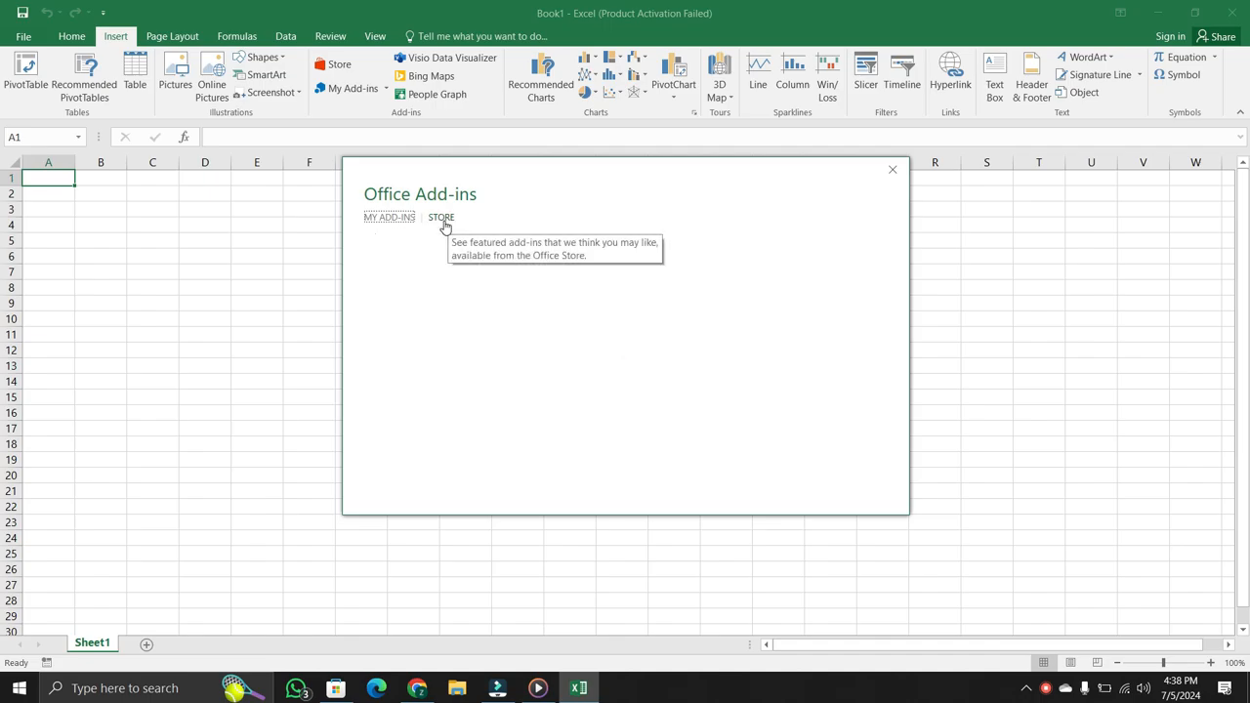
pyautogui.click(442, 216)
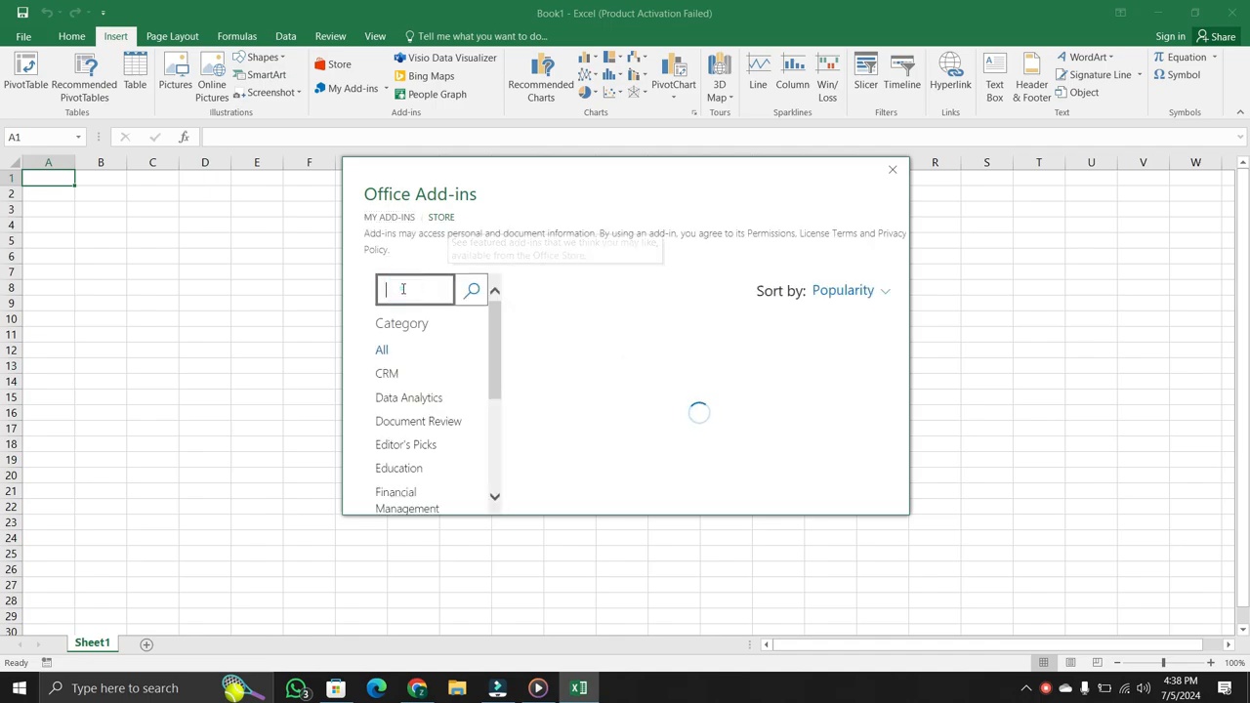
pyautogui.write('chat gpt')
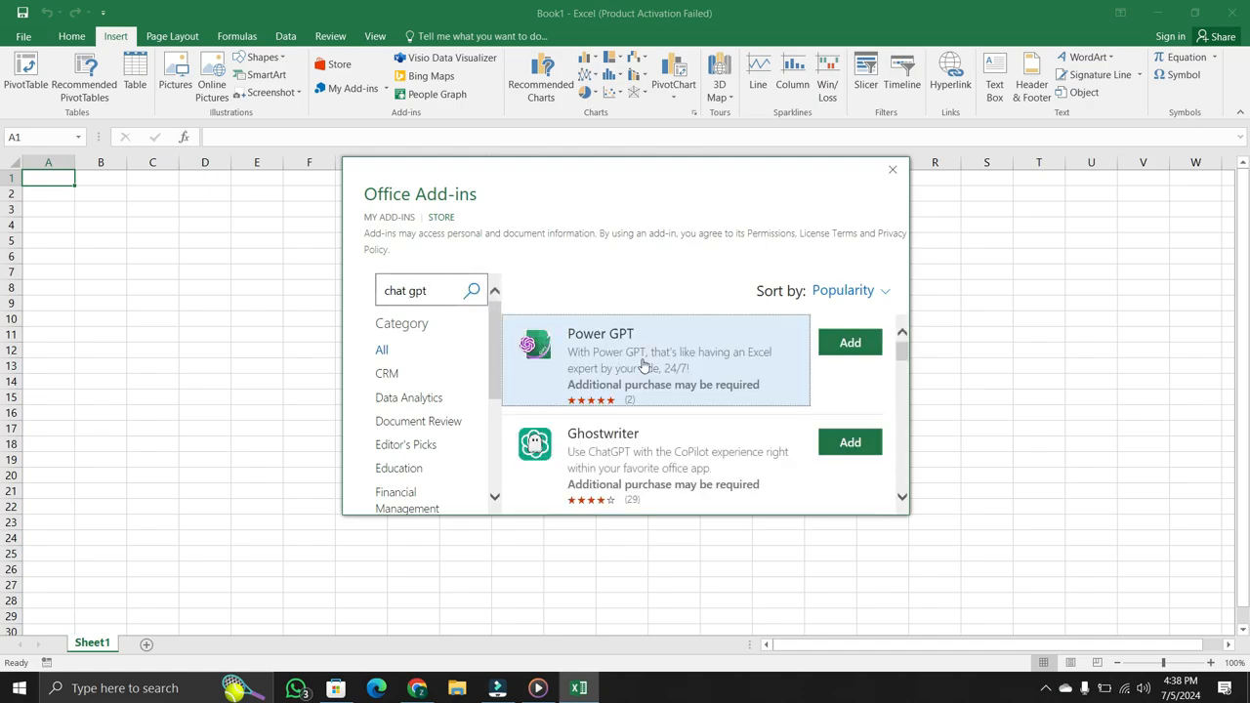
pyautogui.moveTo(807, 344)
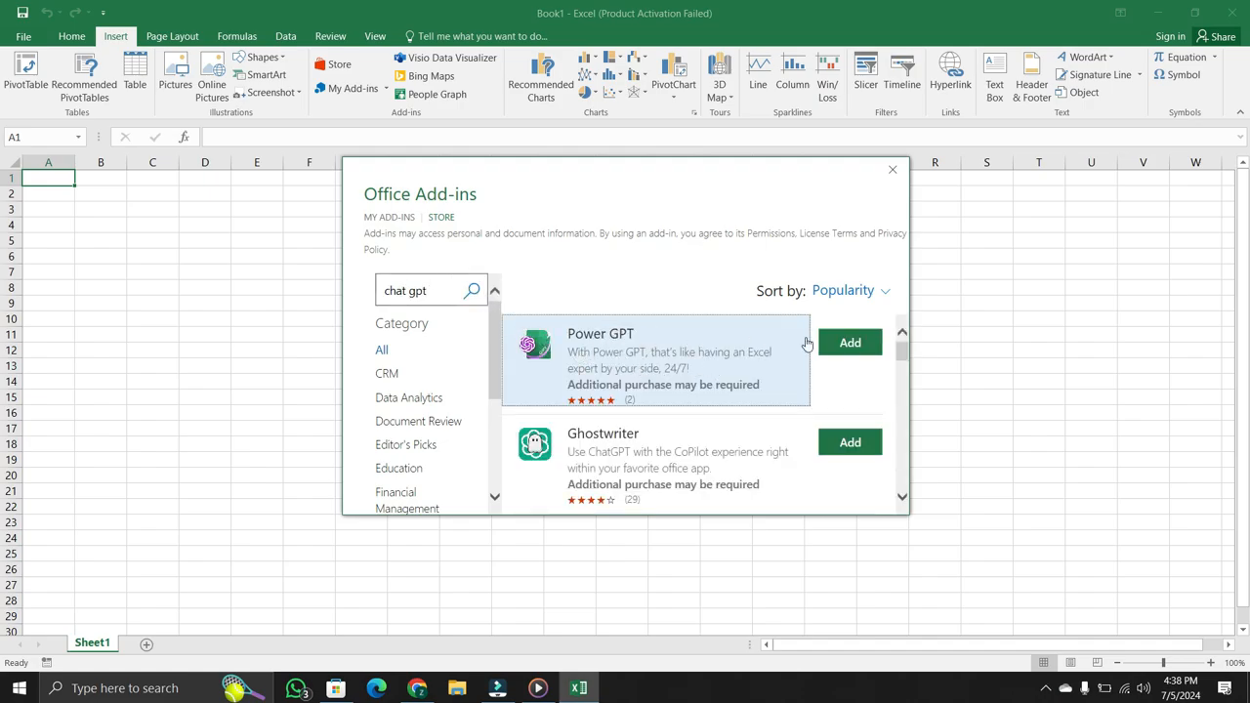
pyautogui.click(850, 342)
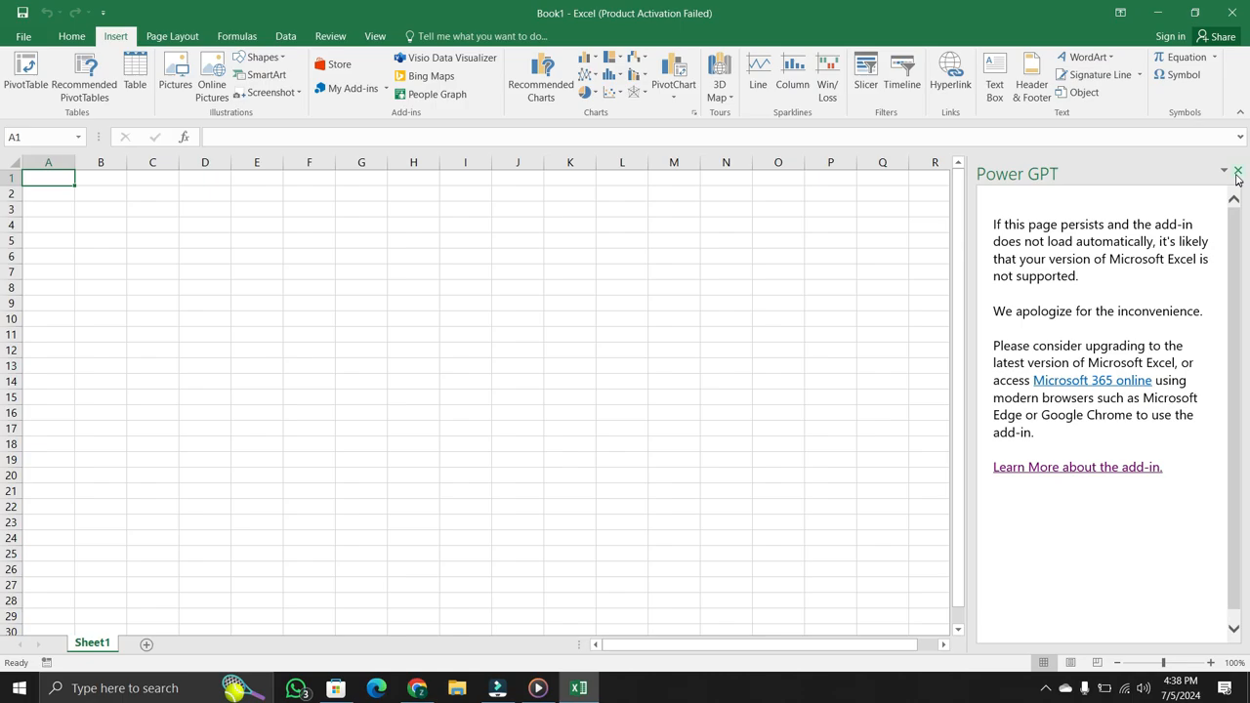
pyautogui.click(1239, 172)
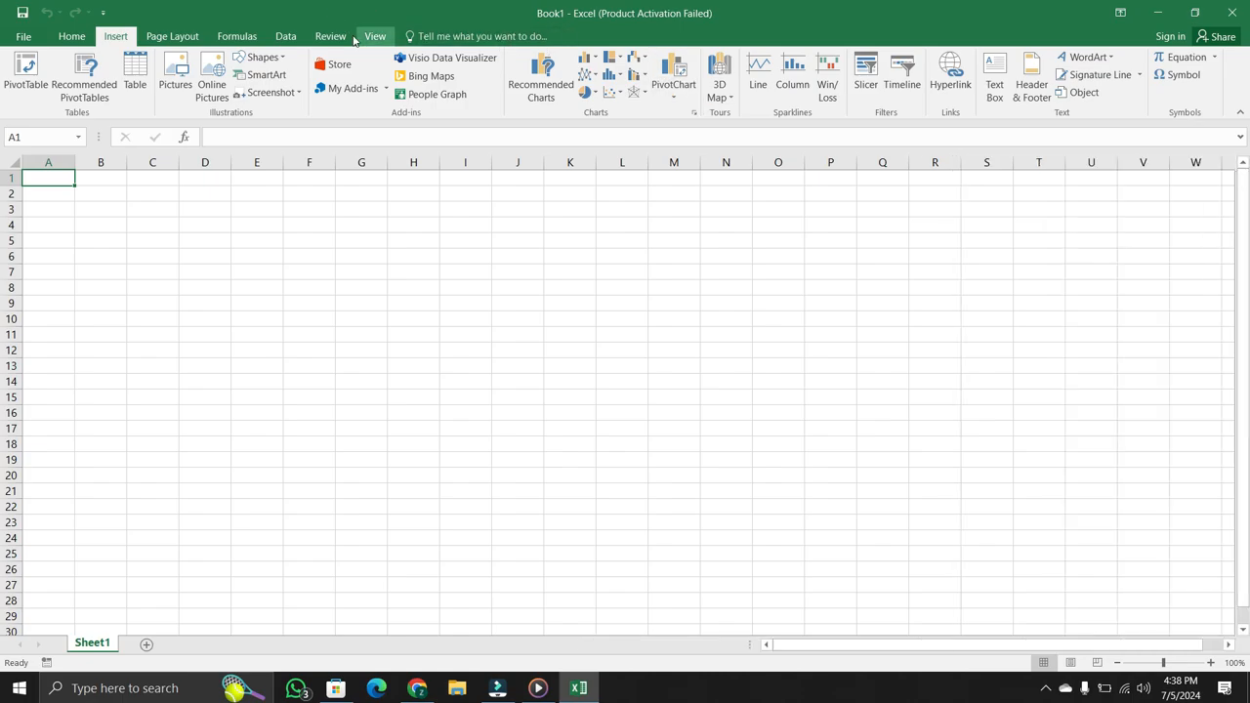
pyautogui.moveTo(352, 88)
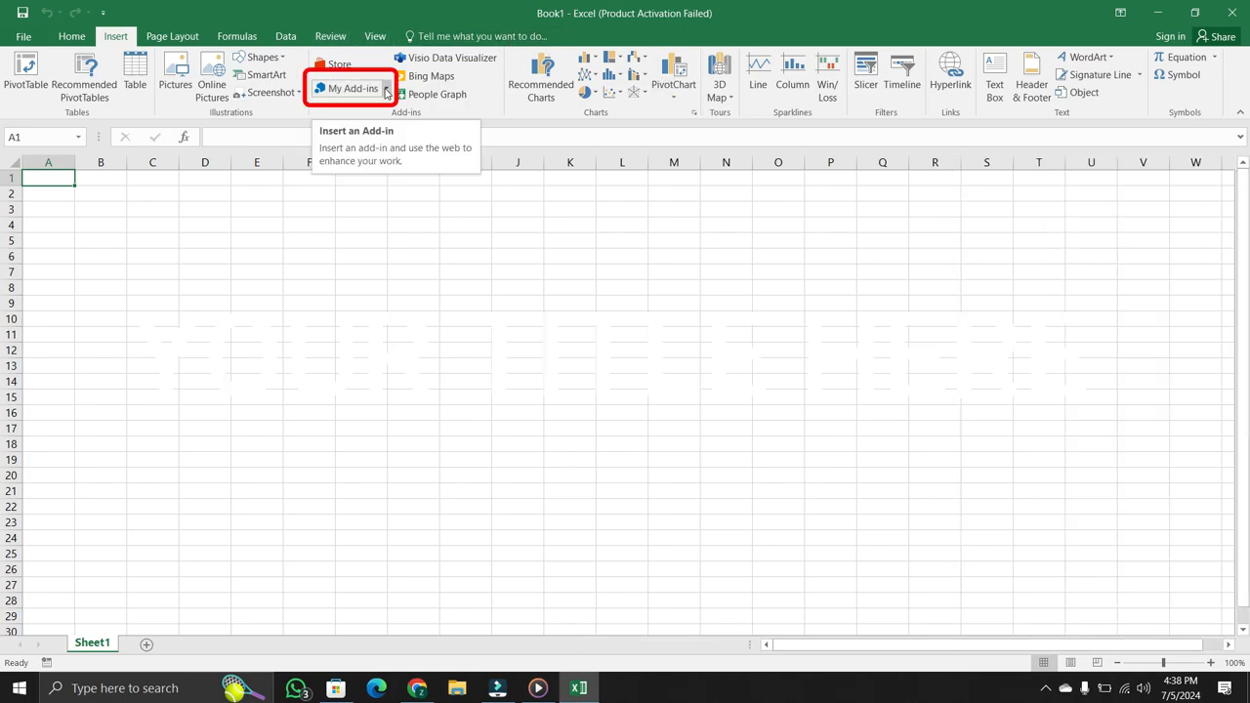
pyautogui.click(352, 88)
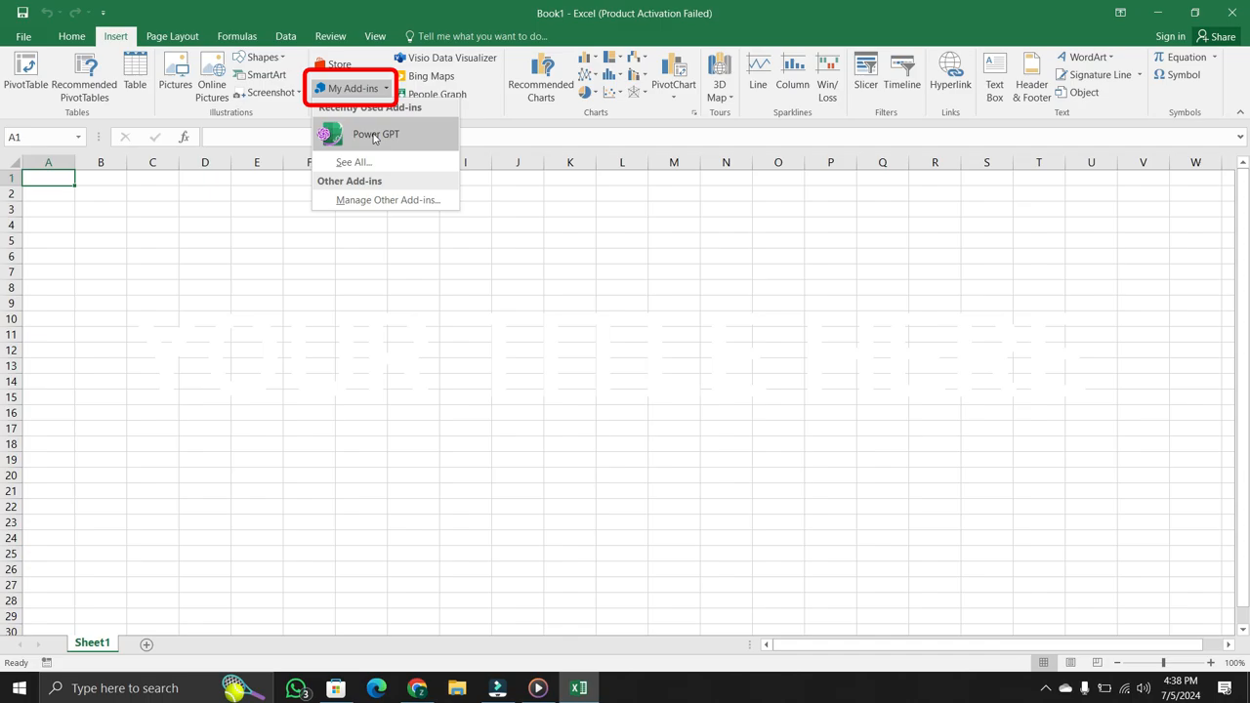
pyautogui.click(375, 133)
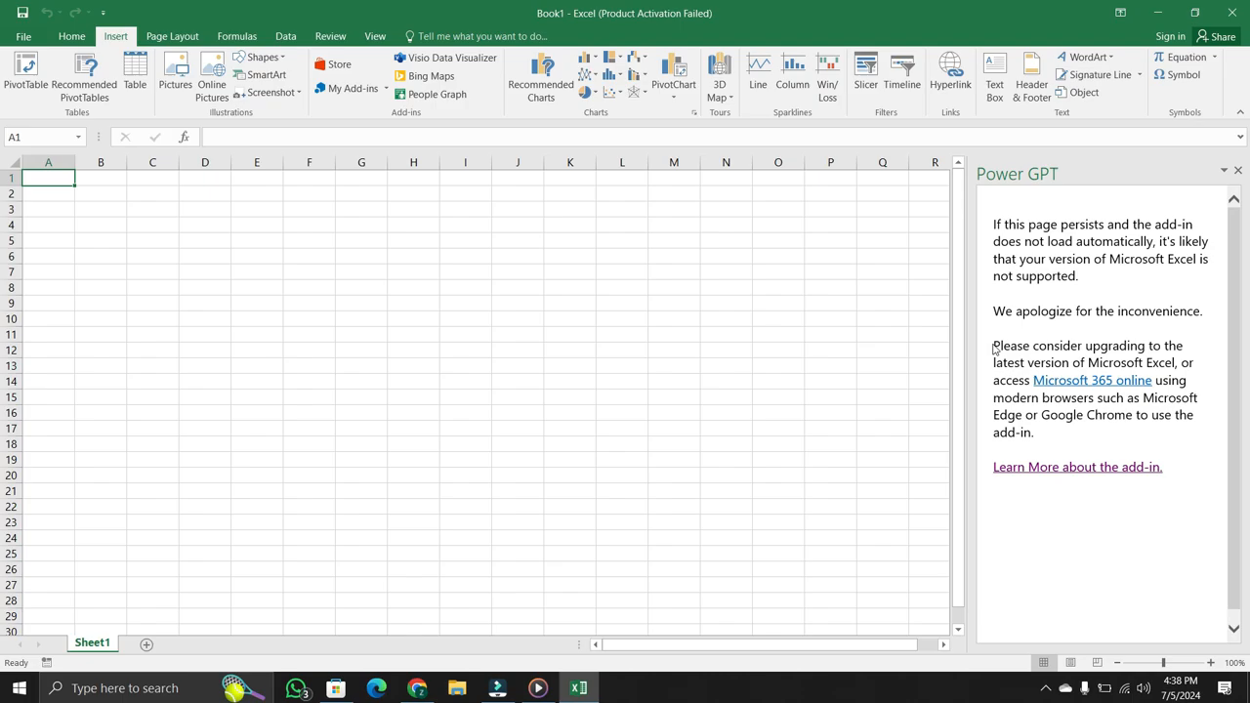
pyautogui.moveTo(994, 342)
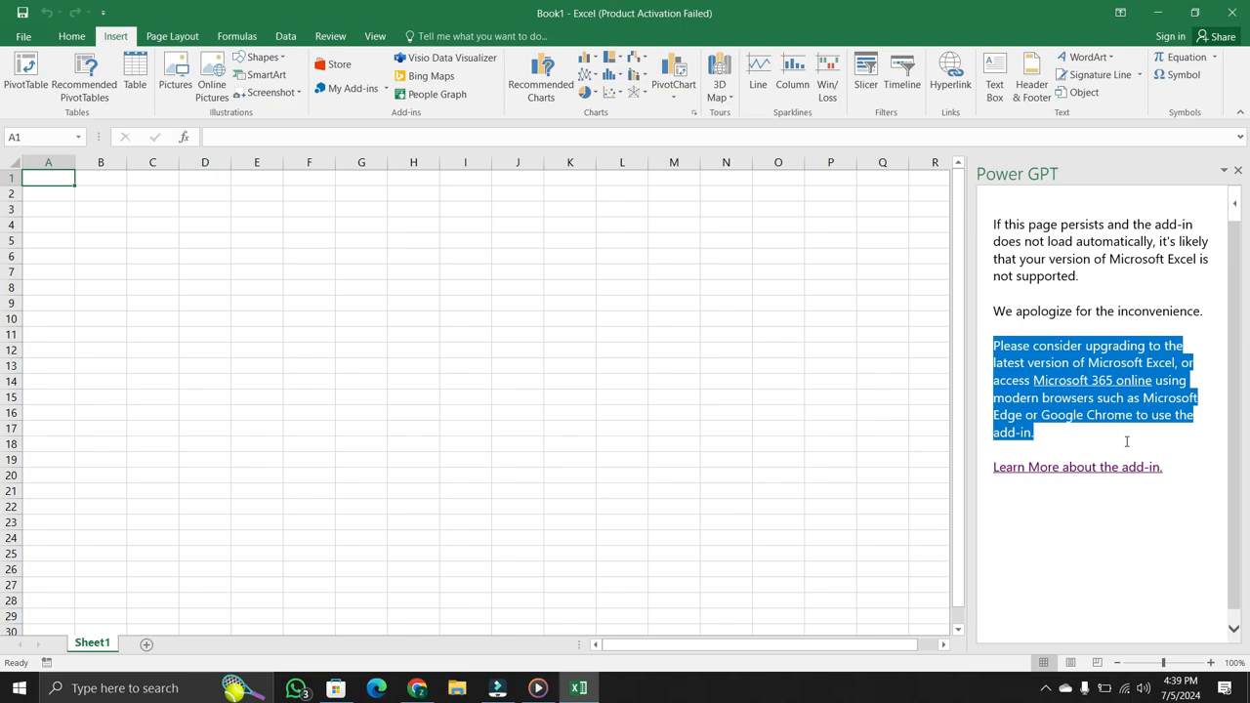
pyautogui.moveTo(1130, 446)
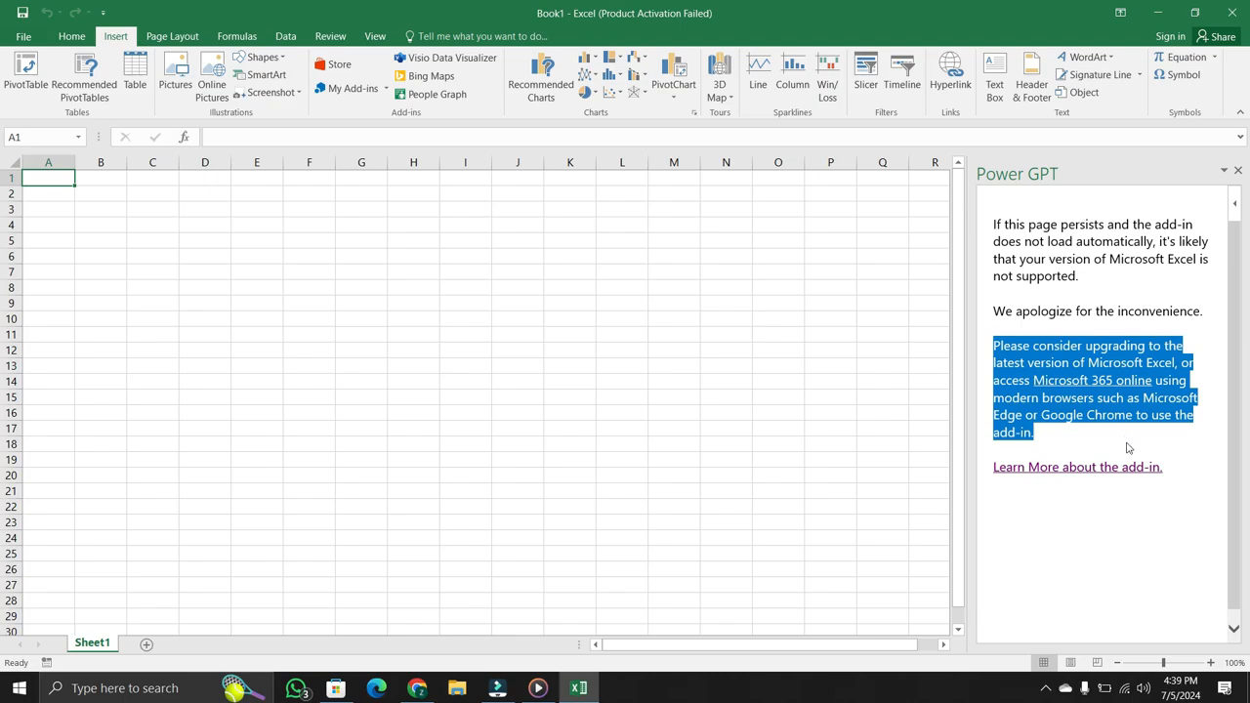